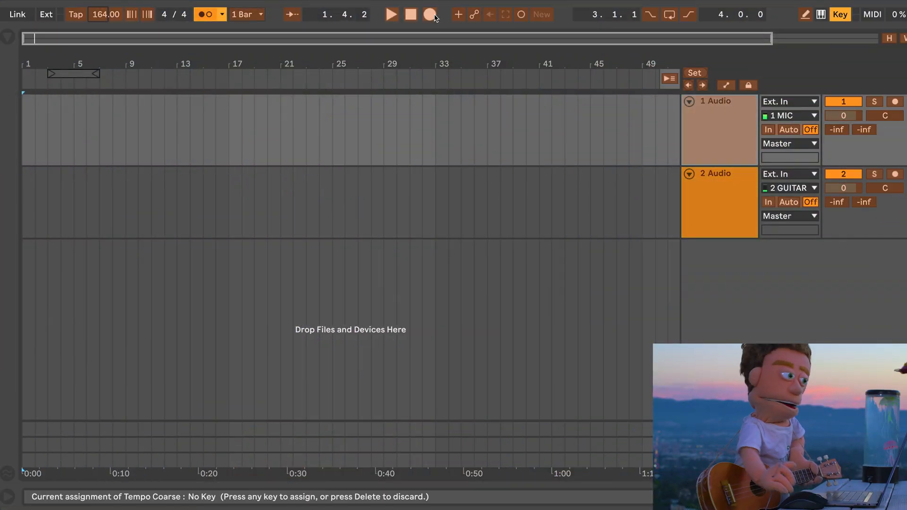
- Arm the MIC and GUITAR audio tracks and start recording into them
{"action": "left_click", "coordinate": [429, 14]}
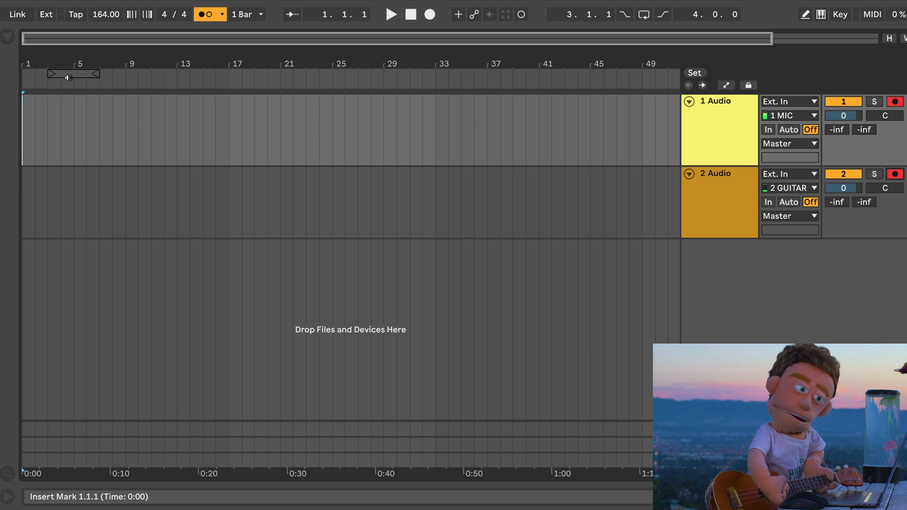
{"action": "left_click", "coordinate": [429, 14]}
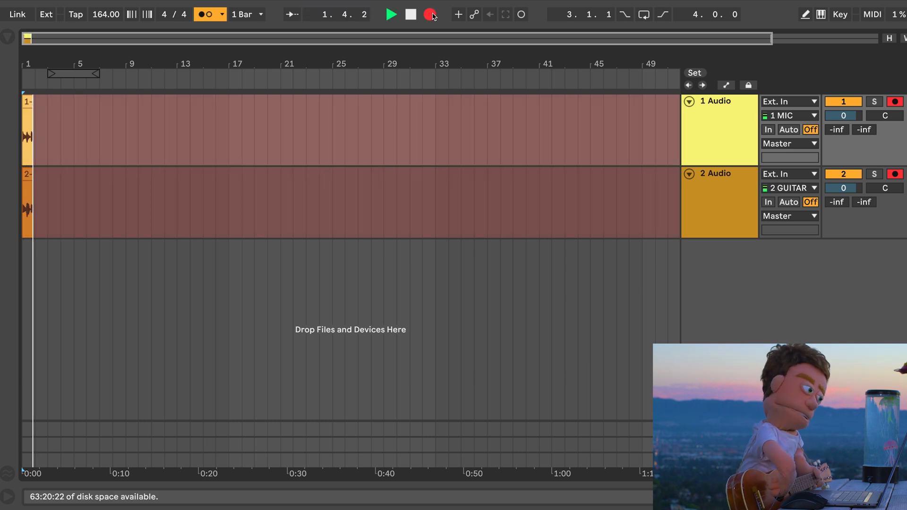
- Stop after capturing the eight-bar acoustic guitar take on the mic and guitar tracks
{"action": "left_click", "coordinate": [391, 14]}
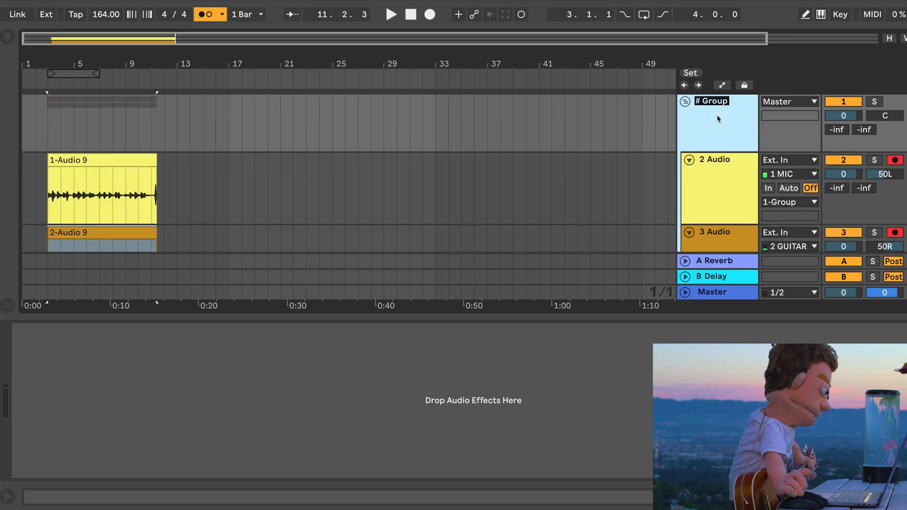
- Rename the guitar group track to PLUCCS 1
{"action": "double_click", "coordinate": [711, 101]}
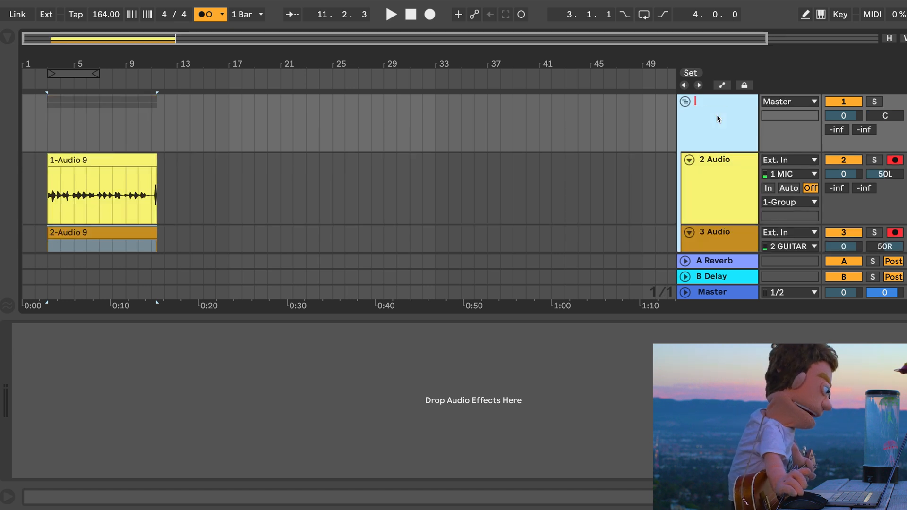
{"action": "type", "text": "PLUCCS 1"}
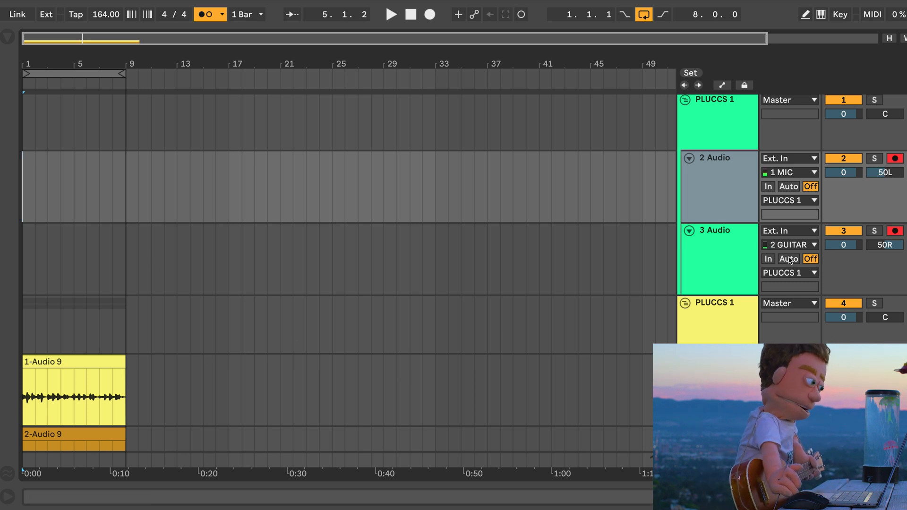
{"action": "mouse_move", "coordinate": [693, 206]}
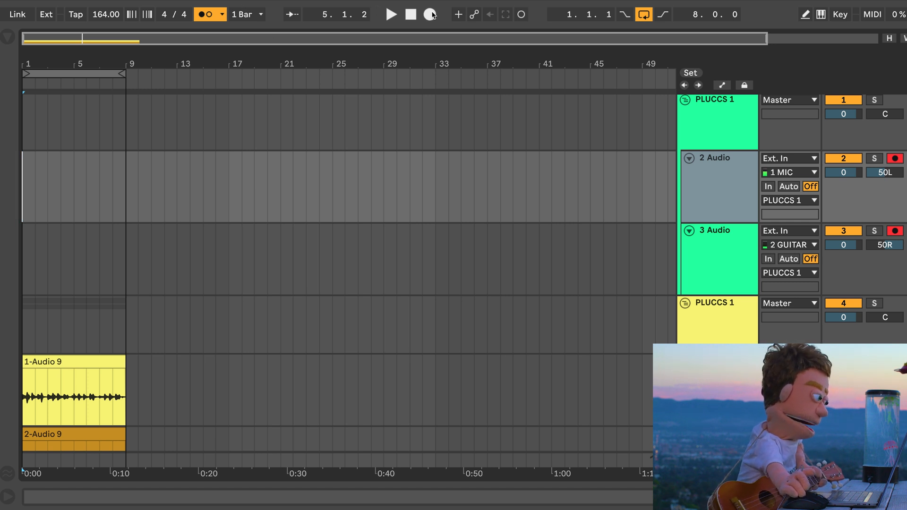
- Record the second eight-bar guitar part onto the PLUCCS 1 tracks and stop
{"action": "left_click", "coordinate": [431, 14]}
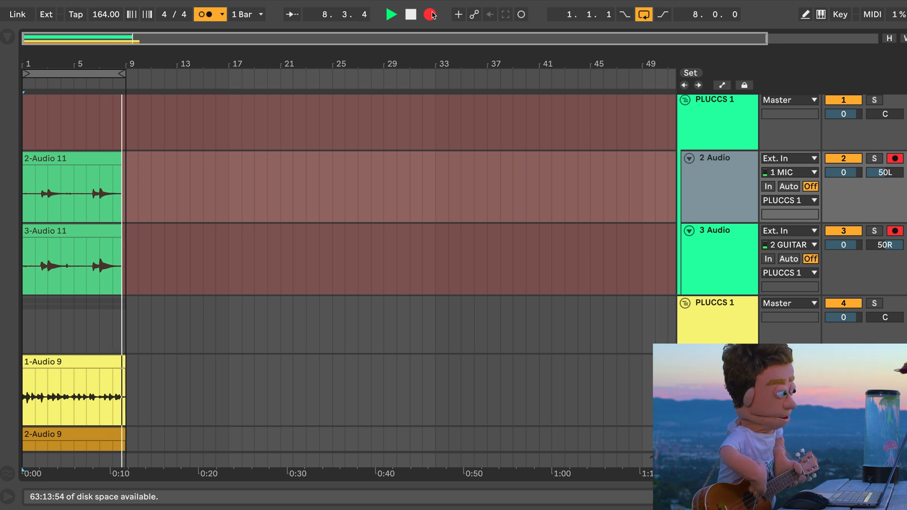
{"action": "double_click", "coordinate": [71, 191]}
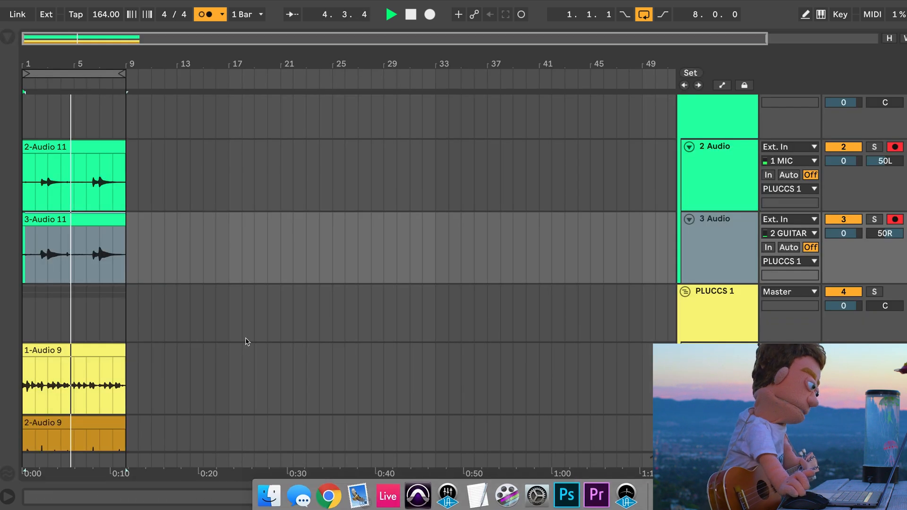
- Switch off the metronome, collapse both guitar groups and rename the second PLUCCS 2
{"action": "left_click", "coordinate": [207, 14]}
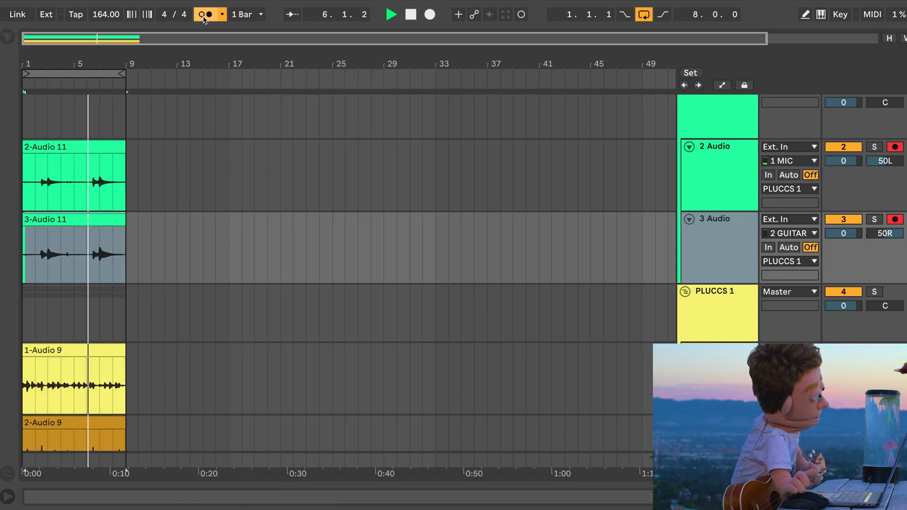
{"action": "left_click", "coordinate": [205, 14]}
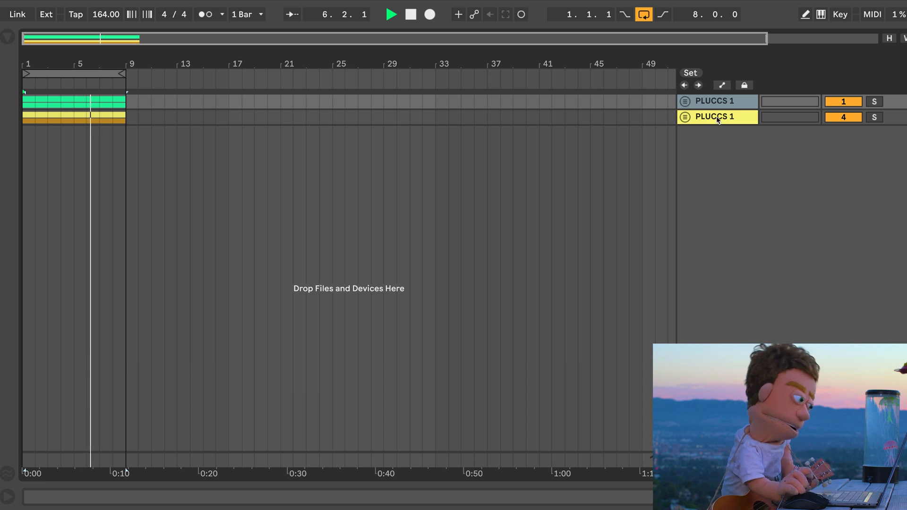
{"action": "double_click", "coordinate": [712, 101]}
{"action": "type", "text": "2"}
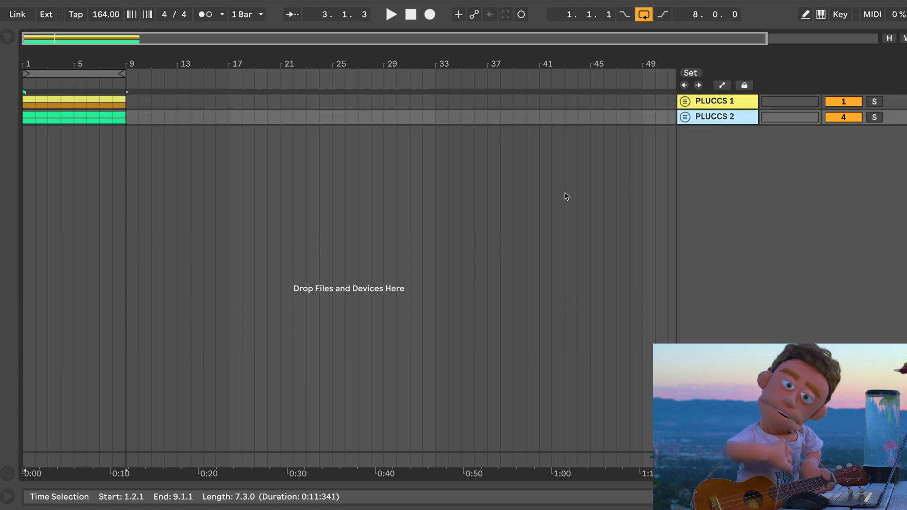
{"action": "mouse_move", "coordinate": [477, 187]}
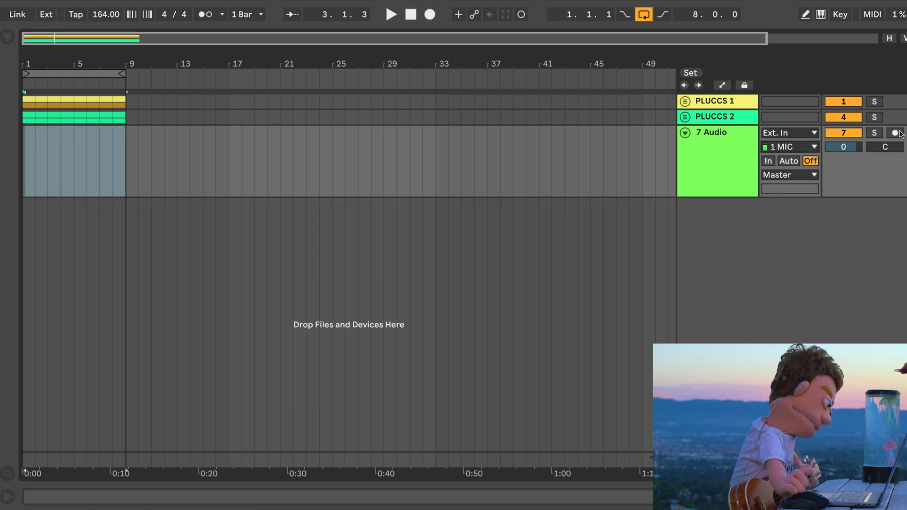
- Arm the new audio track, record the eight-bar snap part and stop
{"action": "left_click", "coordinate": [429, 14]}
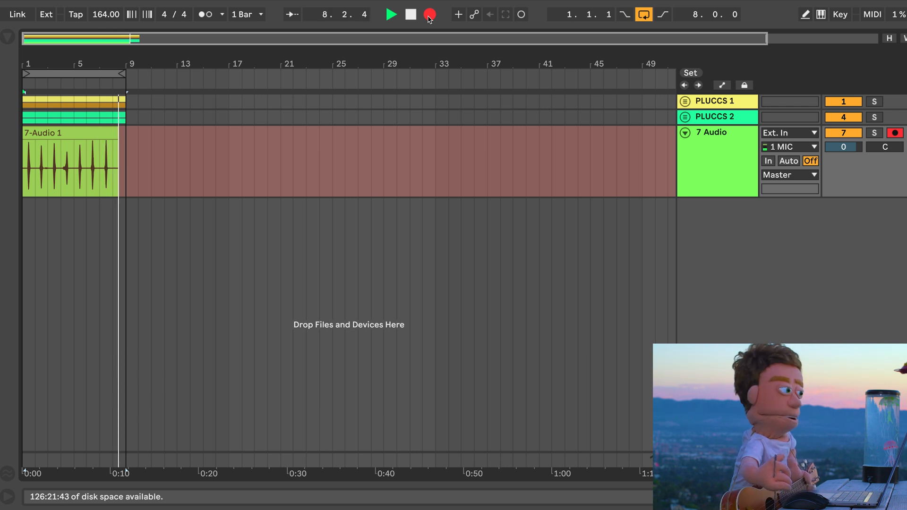
{"action": "left_click", "coordinate": [428, 14]}
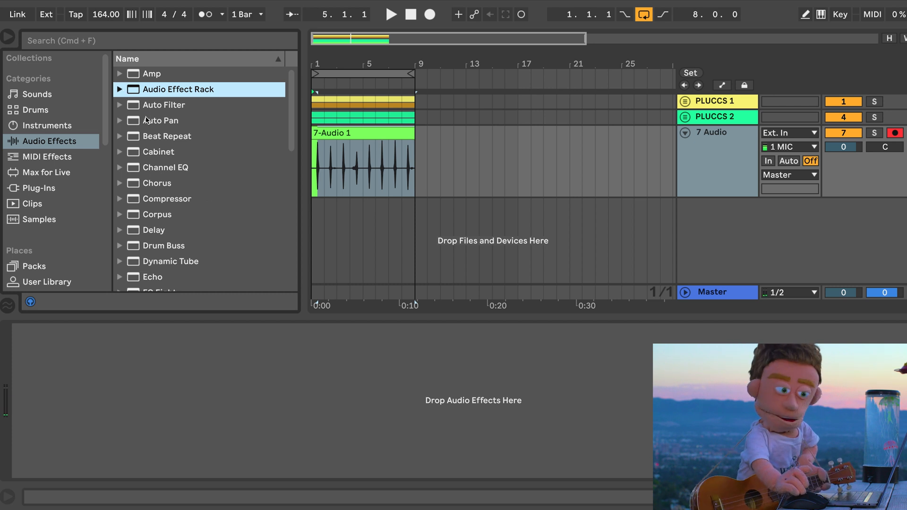
- Load a Channel EQ on the snap track cutting Low to -15 dB and Mid to -12 dB
{"action": "left_click", "coordinate": [170, 167]}
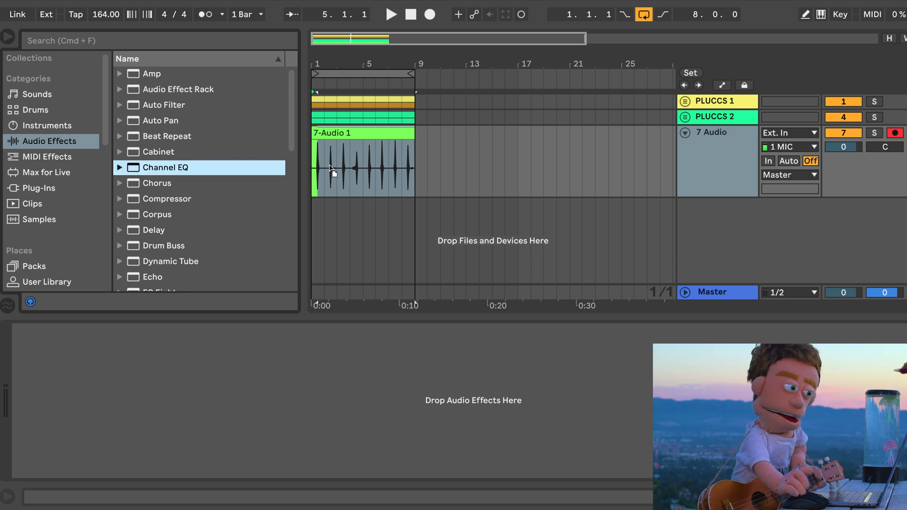
{"action": "double_click", "coordinate": [166, 167]}
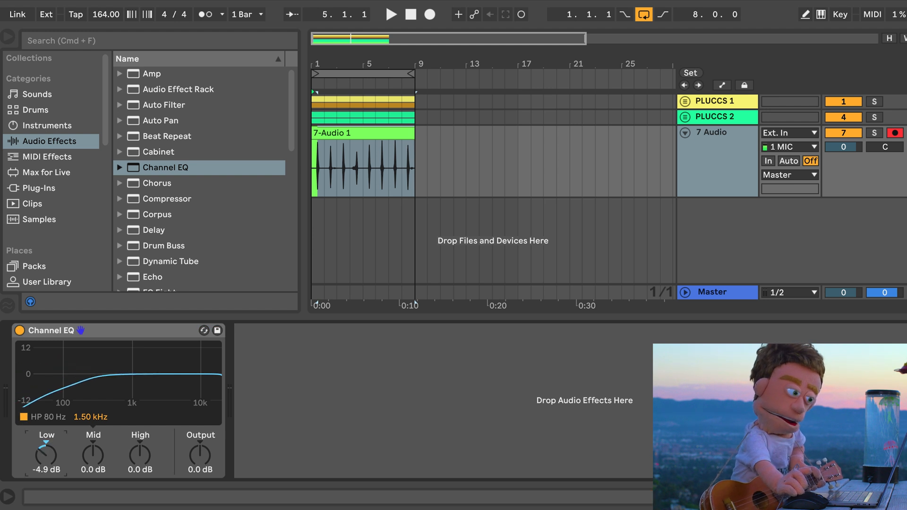
{"action": "left_click_drag", "start_coordinate": [92, 447], "coordinate": [92, 469]}
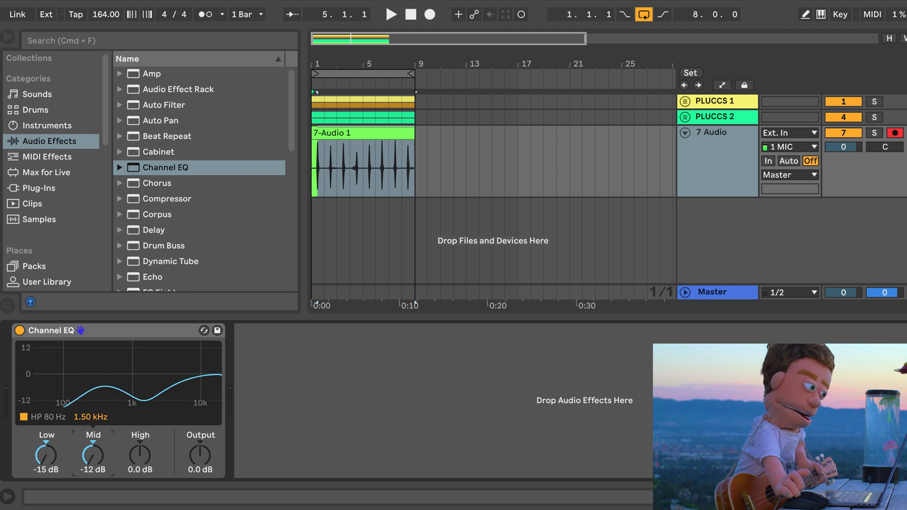
{"action": "left_click", "coordinate": [391, 15]}
{"action": "type", "text": "SNAP"}
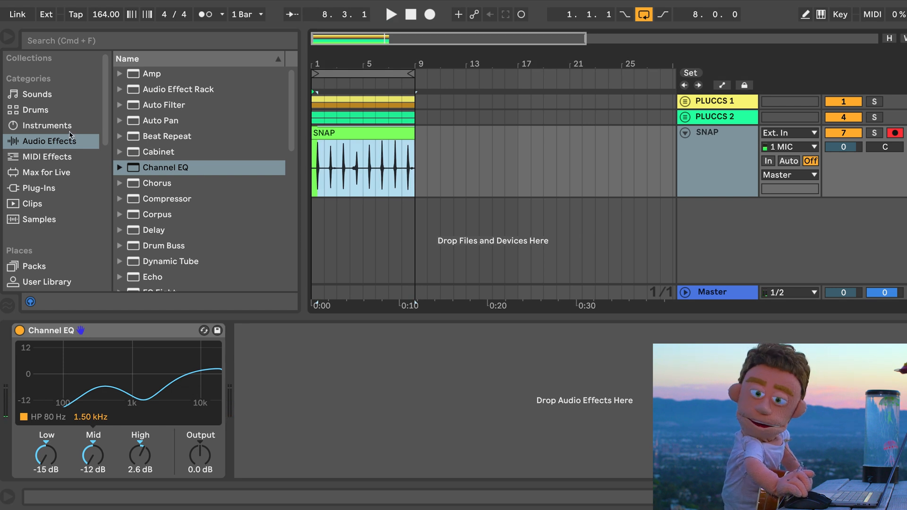
- Load the GUITAR SAUCE 10.1 rack on SNAP, lowering gain, cutting highs and adjusting SLAP
{"action": "left_click", "coordinate": [120, 89]}
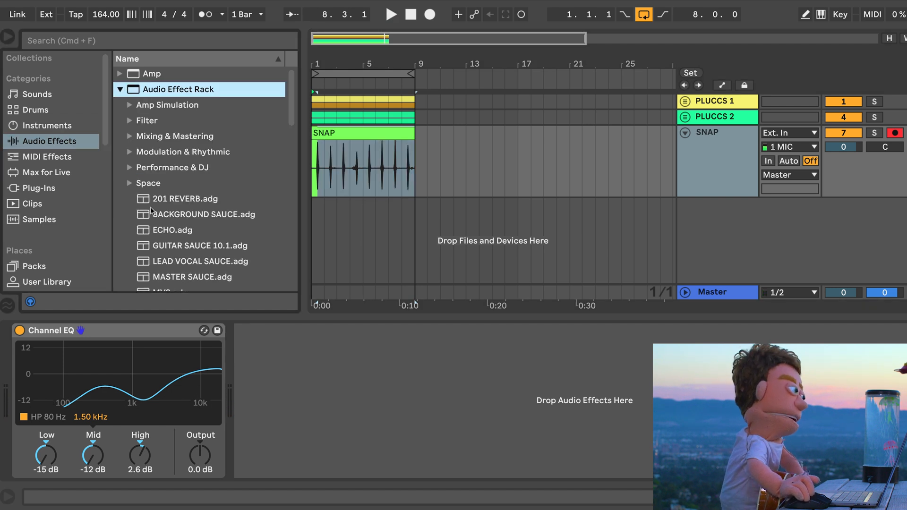
{"action": "left_click", "coordinate": [200, 239]}
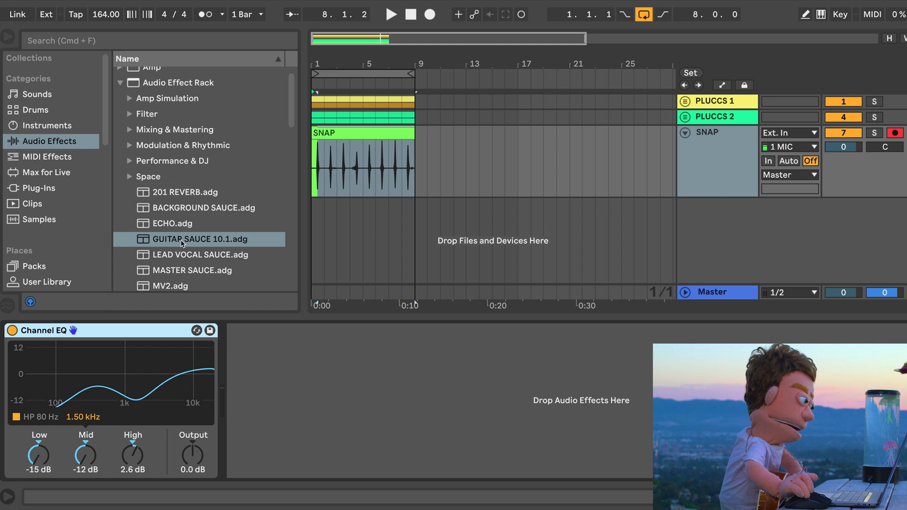
{"action": "double_click", "coordinate": [200, 239]}
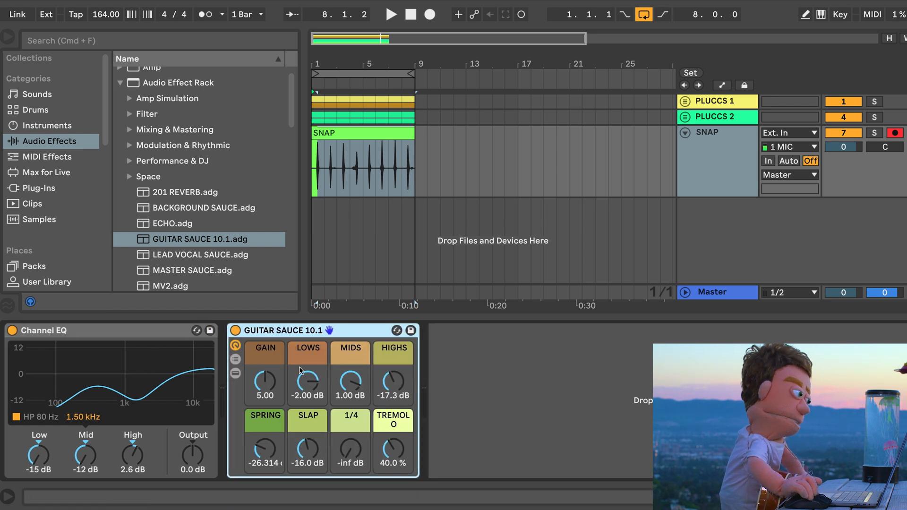
{"action": "left_click_drag", "start_coordinate": [392, 381], "coordinate": [393, 405]}
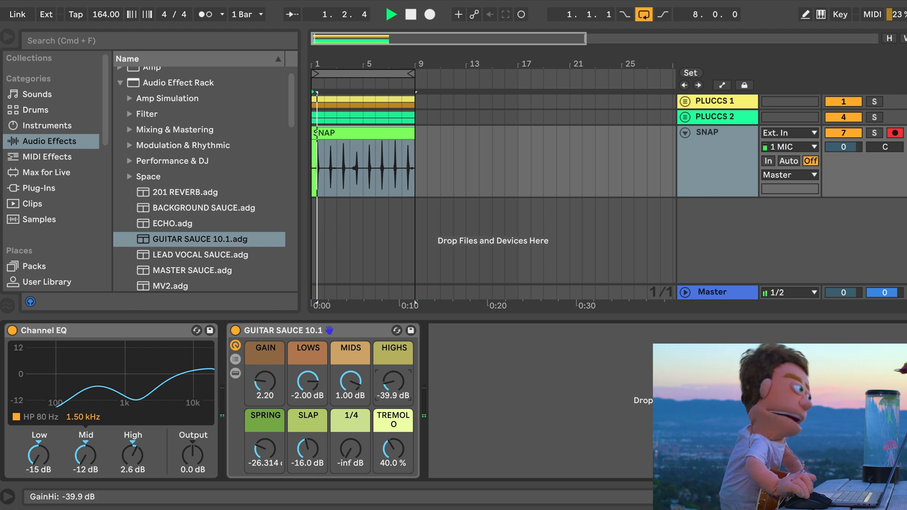
{"action": "left_click_drag", "start_coordinate": [307, 382], "coordinate": [307, 392]}
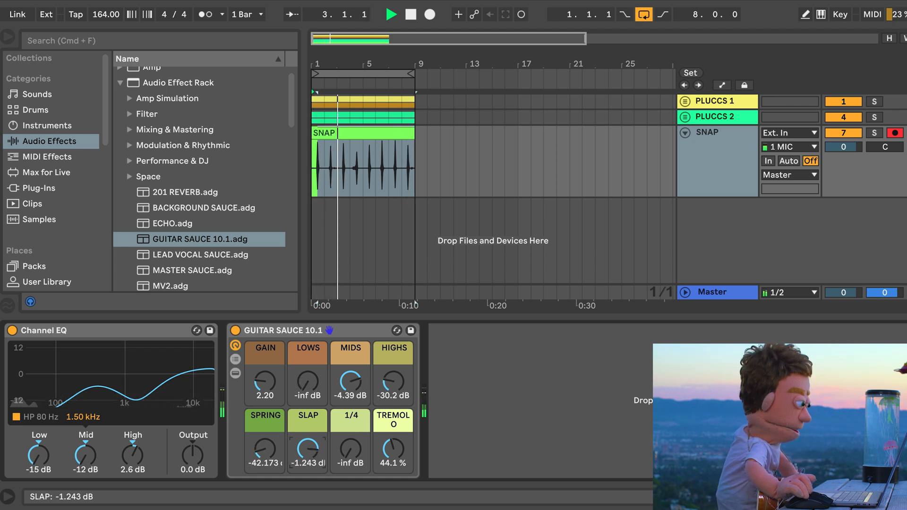
{"action": "left_click_drag", "start_coordinate": [307, 448], "coordinate": [307, 439]}
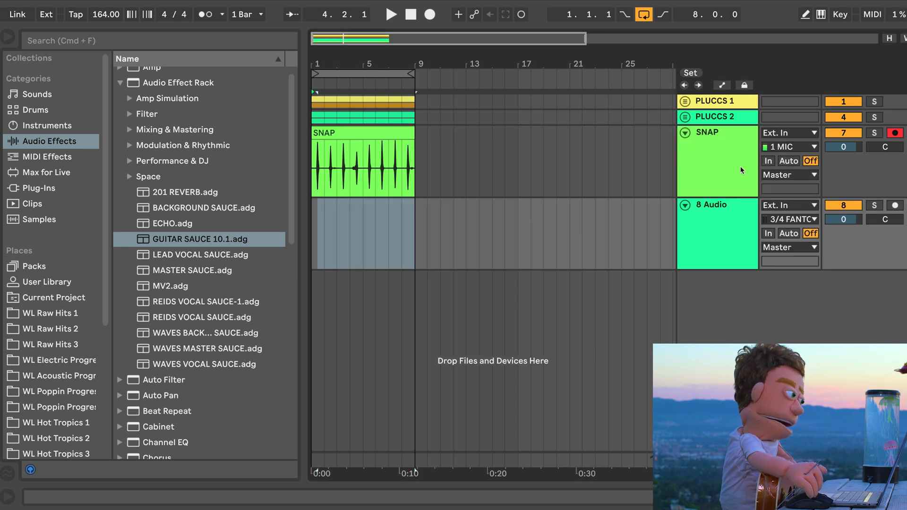
- Set the eighth audio track's input to 1 MIC and start recording a take
{"action": "left_click", "coordinate": [789, 219]}
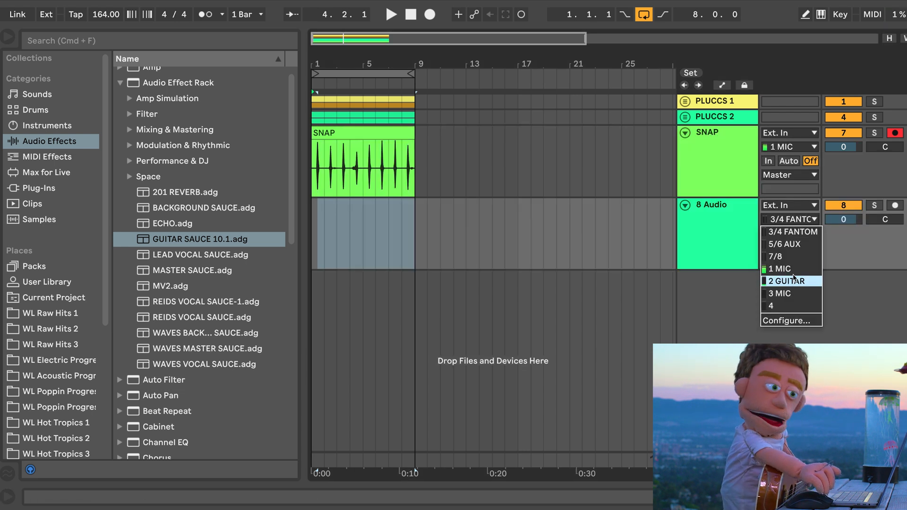
{"action": "left_click", "coordinate": [780, 268]}
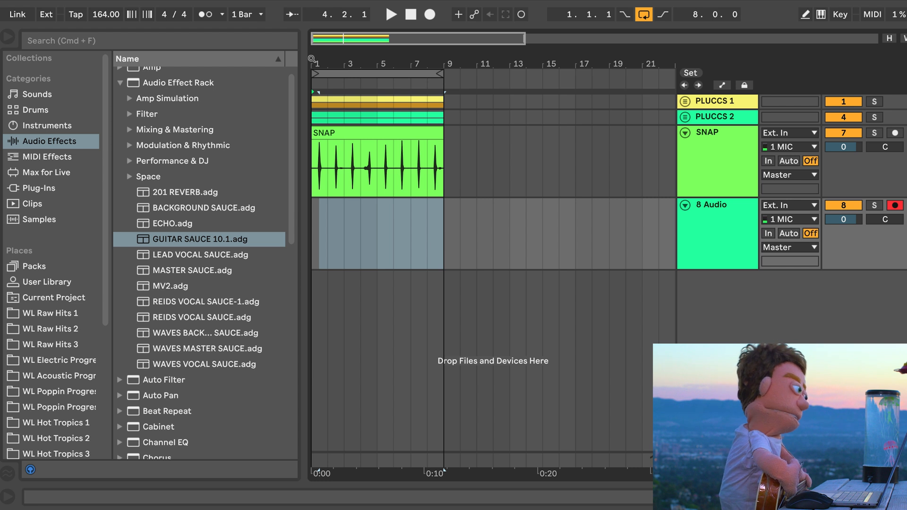
{"action": "left_click", "coordinate": [429, 14]}
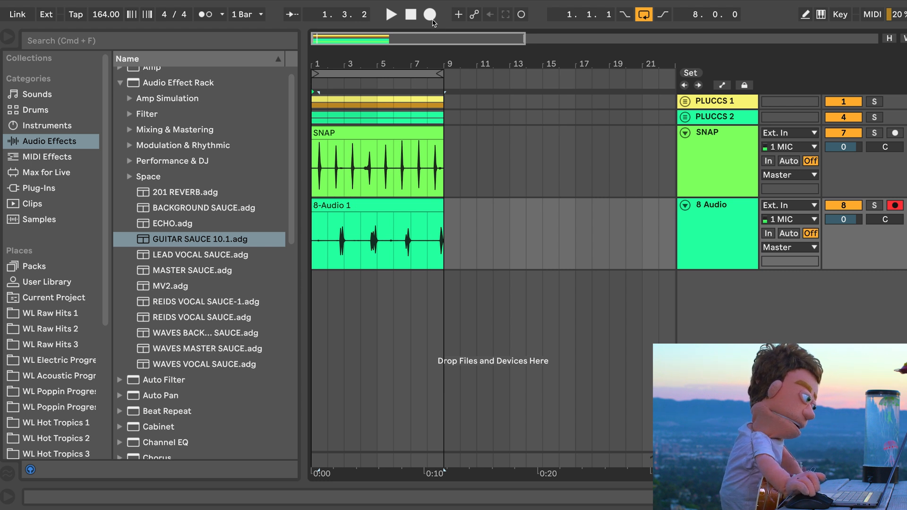
{"action": "mouse_move", "coordinate": [284, 196]}
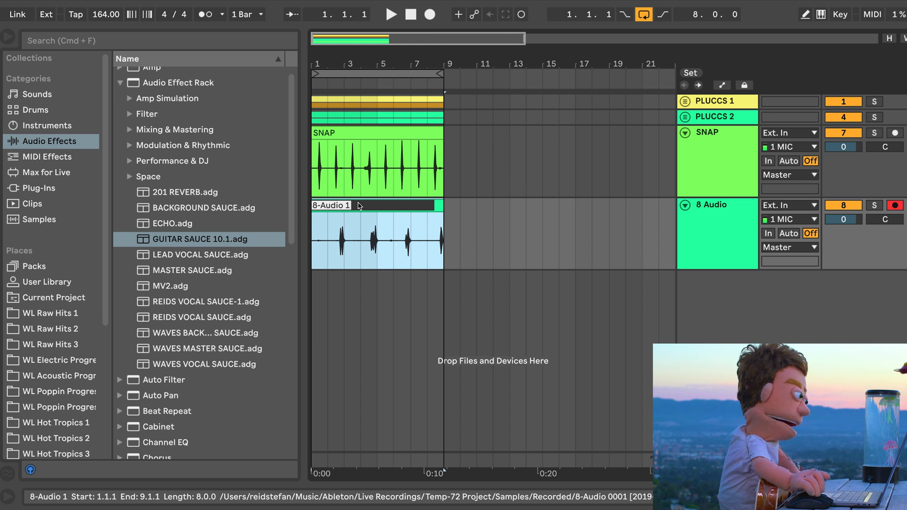
- Name the take BONGO, split and rearrange its hits, then consolidate into one clip
{"action": "type", "text": "BONGO"}
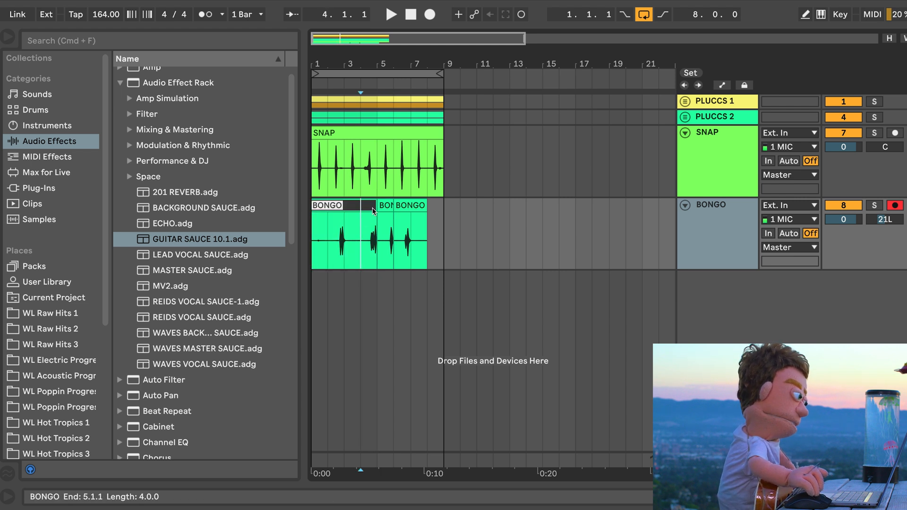
{"action": "left_click", "coordinate": [381, 231]}
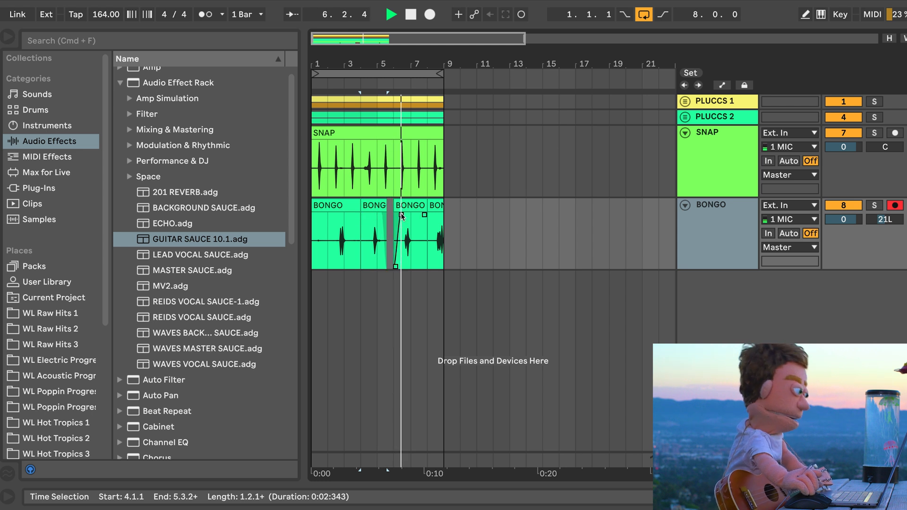
{"action": "left_click", "coordinate": [411, 234]}
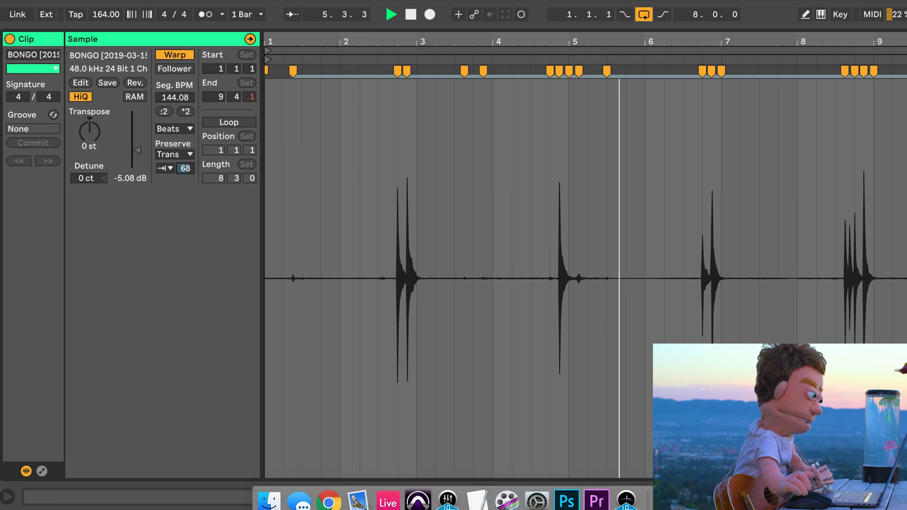
{"action": "key", "text": "tab"}
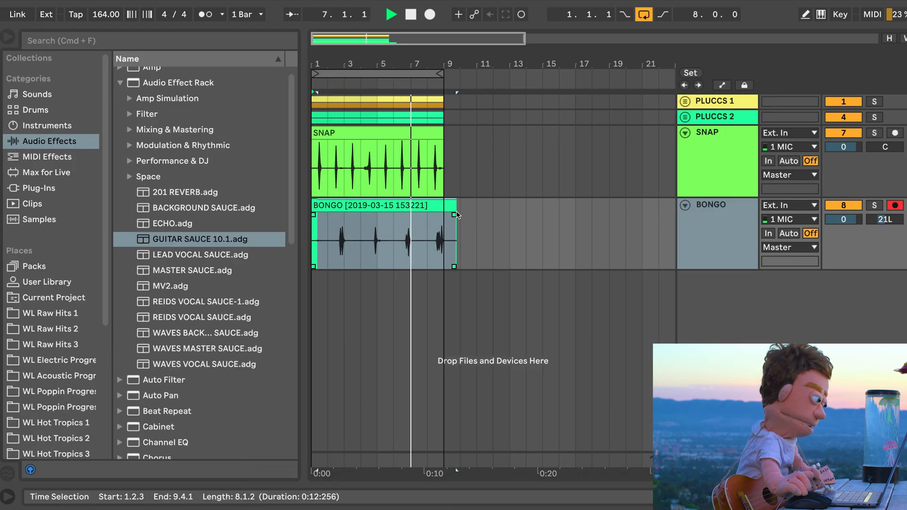
{"action": "double_click", "coordinate": [381, 234]}
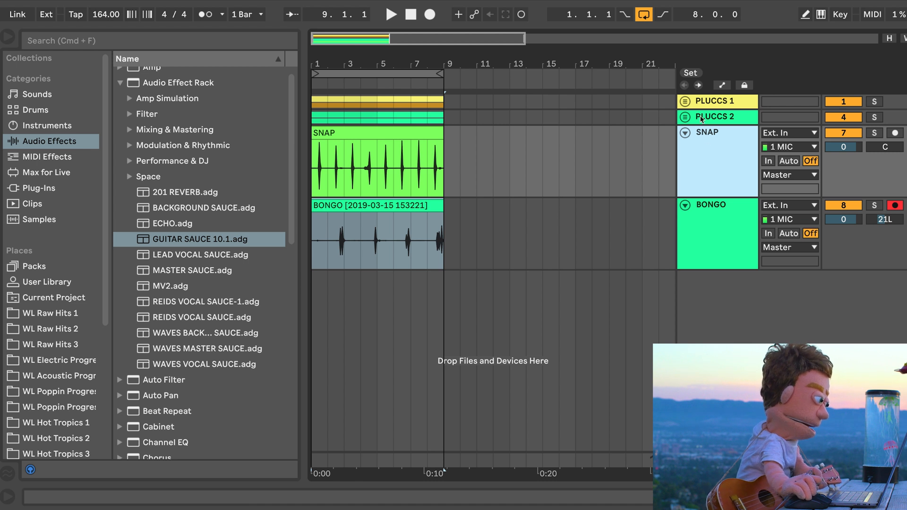
- Group the two guitar pluck tracks as ACOUSTIC and load HalfTime onto the group
{"action": "left_click", "coordinate": [717, 101]}
{"action": "type", "text": "ACOUSTIC"}
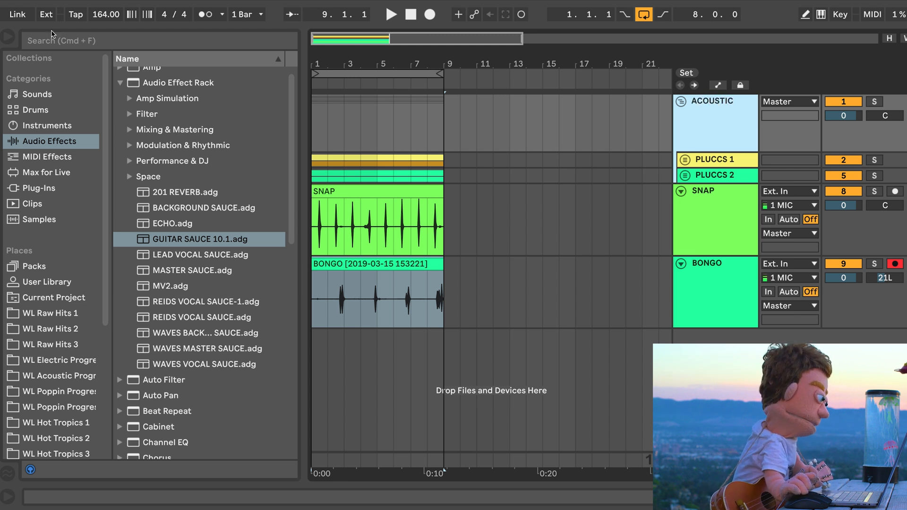
{"action": "type", "text": "H"}
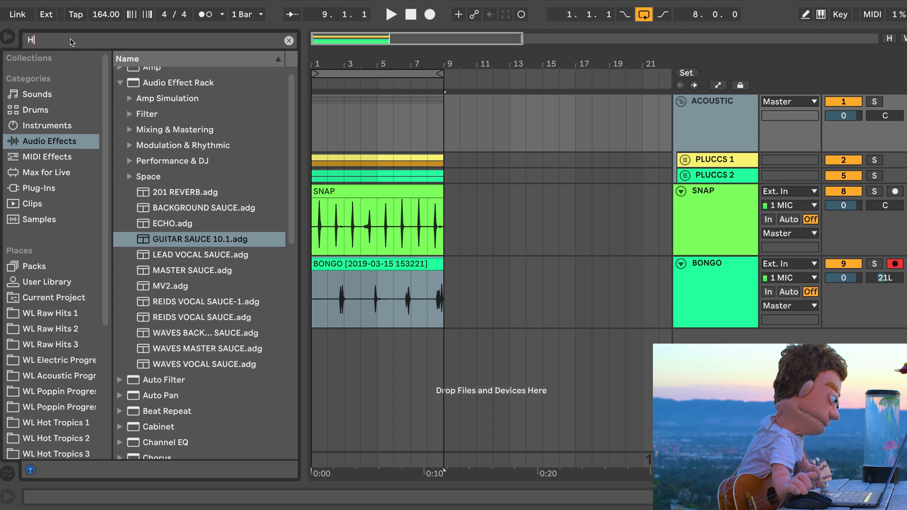
{"action": "type", "text": "ALF"}
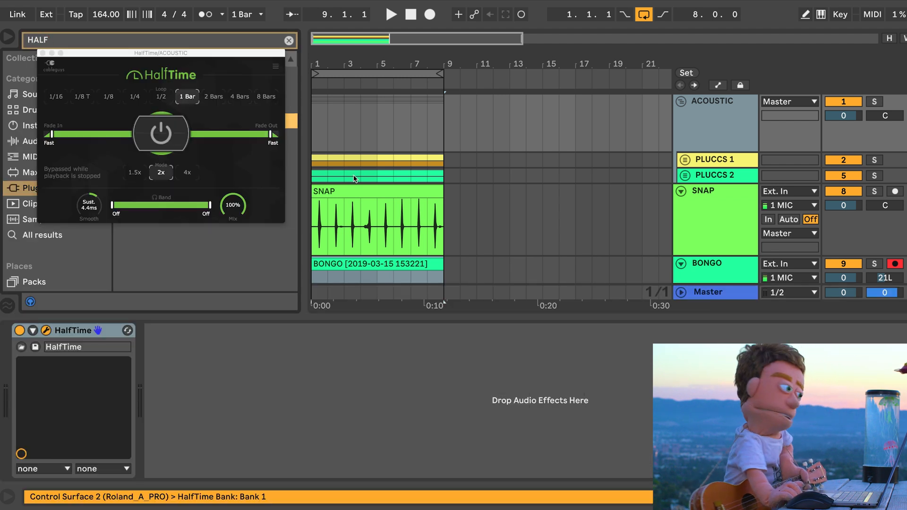
{"action": "left_click", "coordinate": [391, 14]}
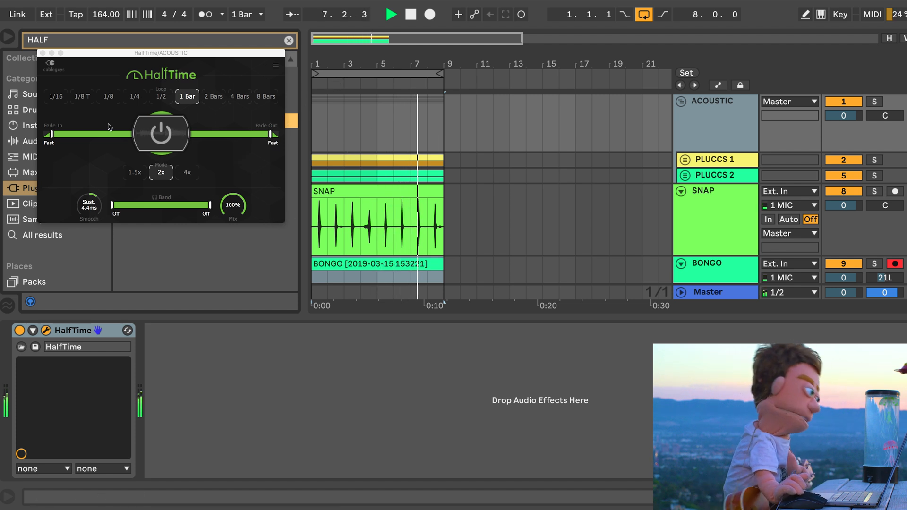
- Raise HalfTime's low band cutoff and set its loop to a quarter note
{"action": "left_click_drag", "start_coordinate": [113, 205], "coordinate": [149, 205]}
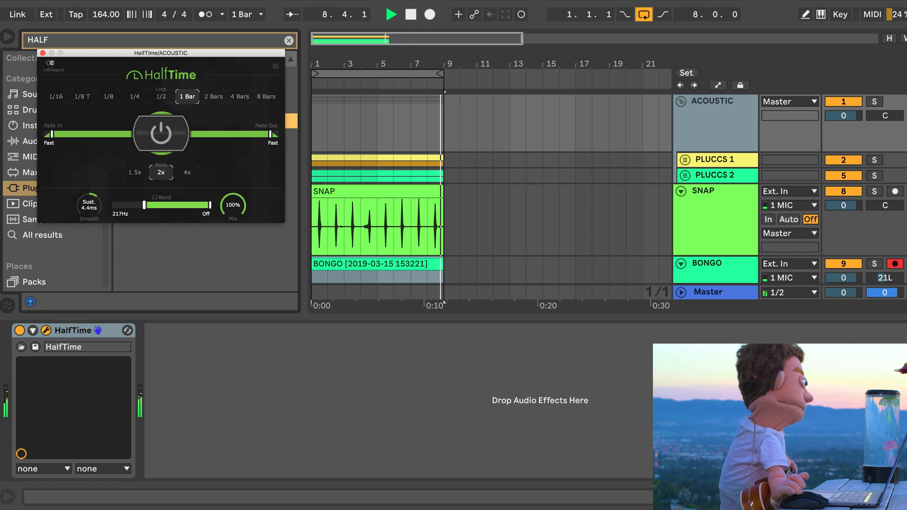
{"action": "left_click", "coordinate": [134, 96]}
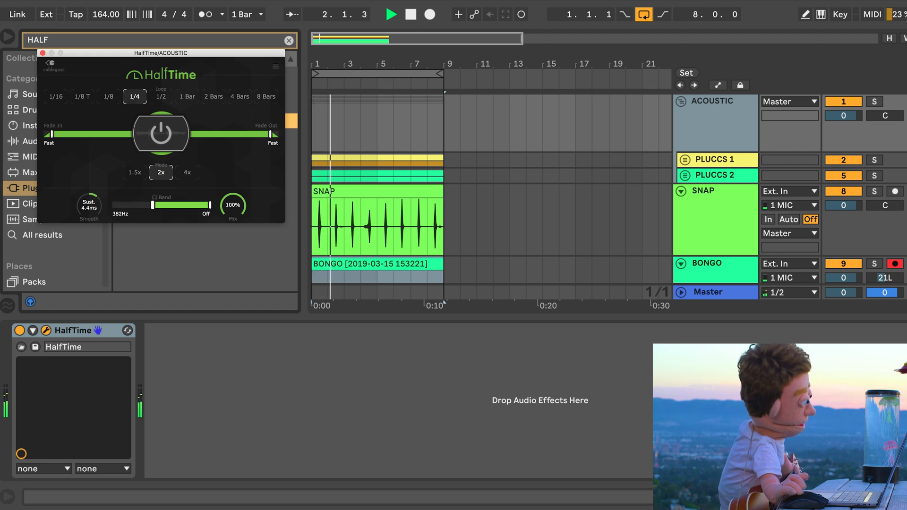
{"action": "left_click", "coordinate": [410, 15]}
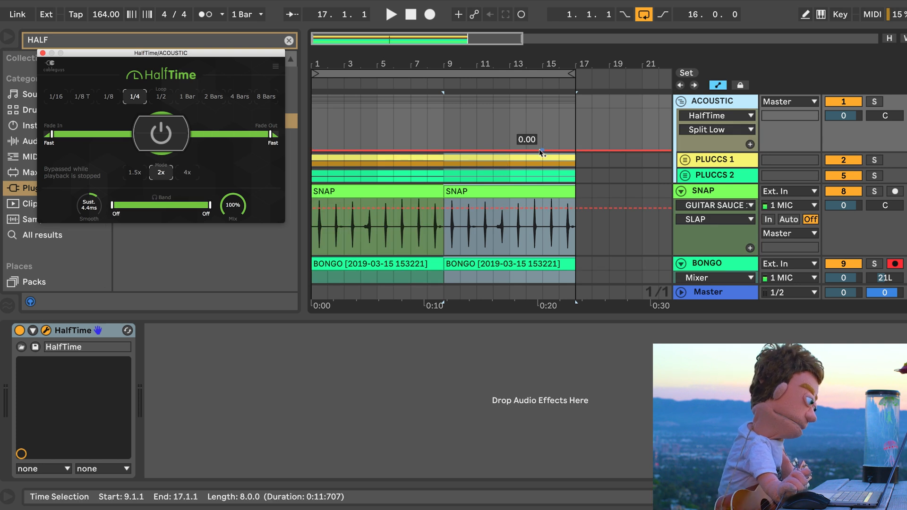
- Show the ACOUSTIC automation lane for HalfTime and draw a rising ramp ending in a drop
{"action": "right_click", "coordinate": [540, 152]}
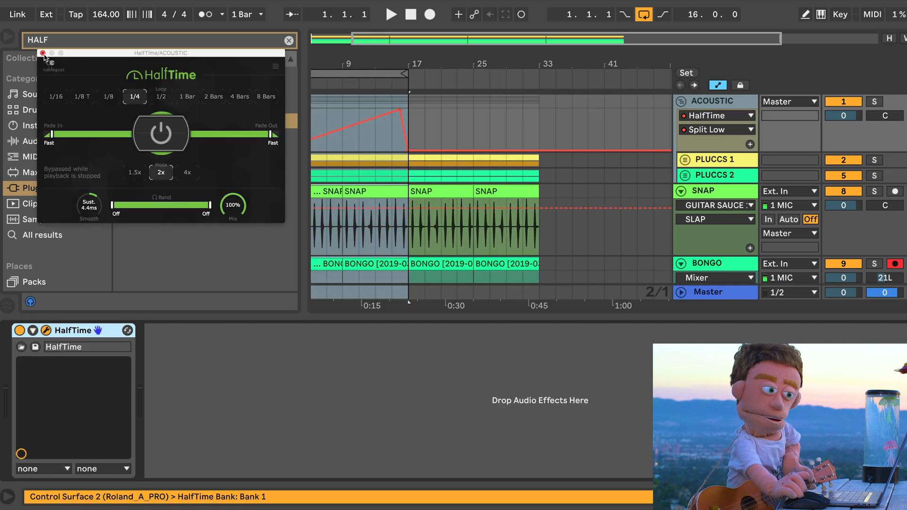
- Load RC-20 Retro Color after HalfTime on ACOUSTIC and set initial wobble and distortion
{"action": "type", "text": "RC"}
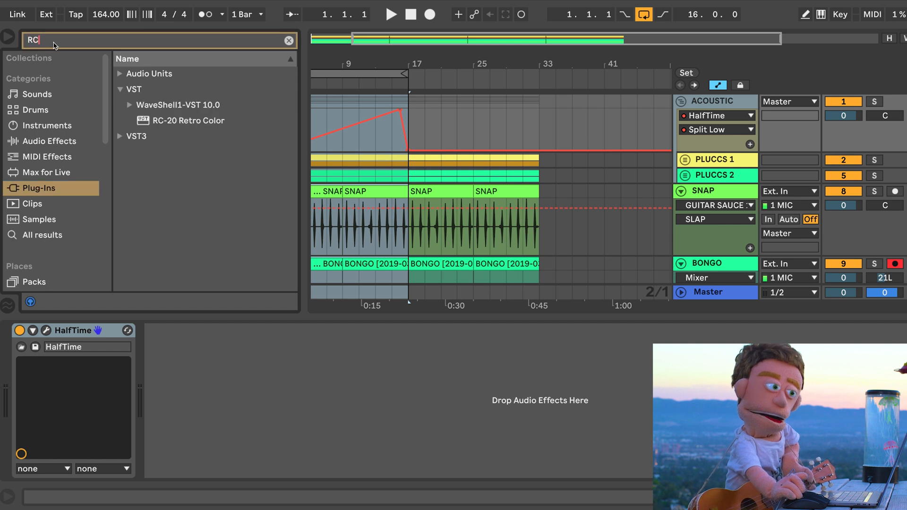
{"action": "double_click", "coordinate": [187, 120]}
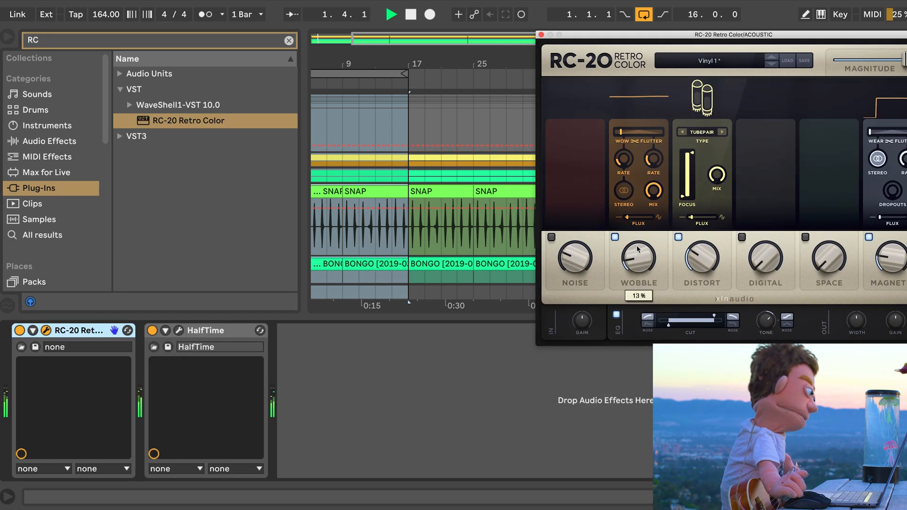
{"action": "left_click_drag", "start_coordinate": [638, 260], "coordinate": [643, 243]}
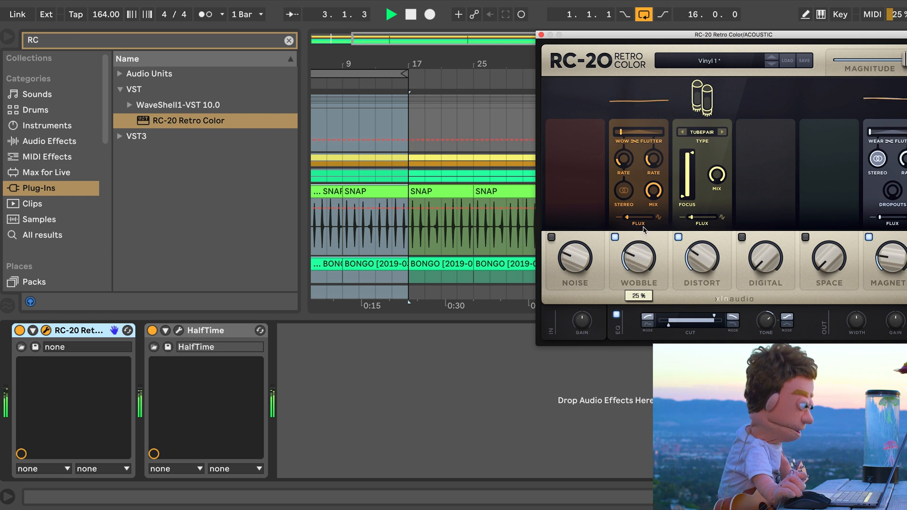
{"action": "left_click_drag", "start_coordinate": [637, 257], "coordinate": [637, 272]}
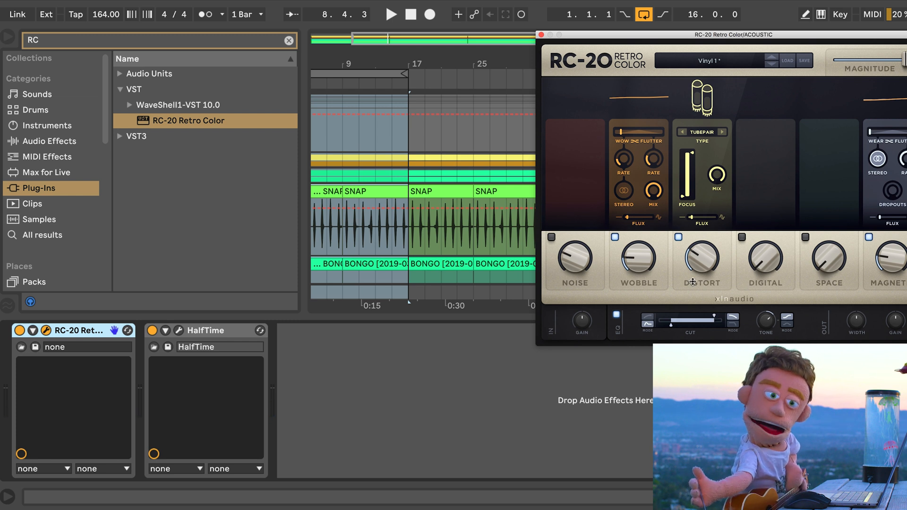
{"action": "mouse_move", "coordinate": [646, 212]}
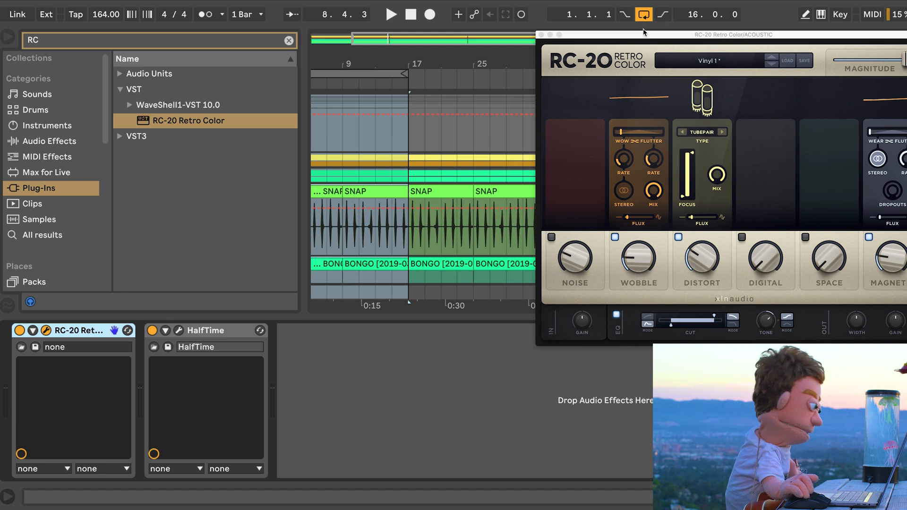
- Play back and dial the Wobble knob to about 14% on the guitars
{"action": "left_click", "coordinate": [391, 14]}
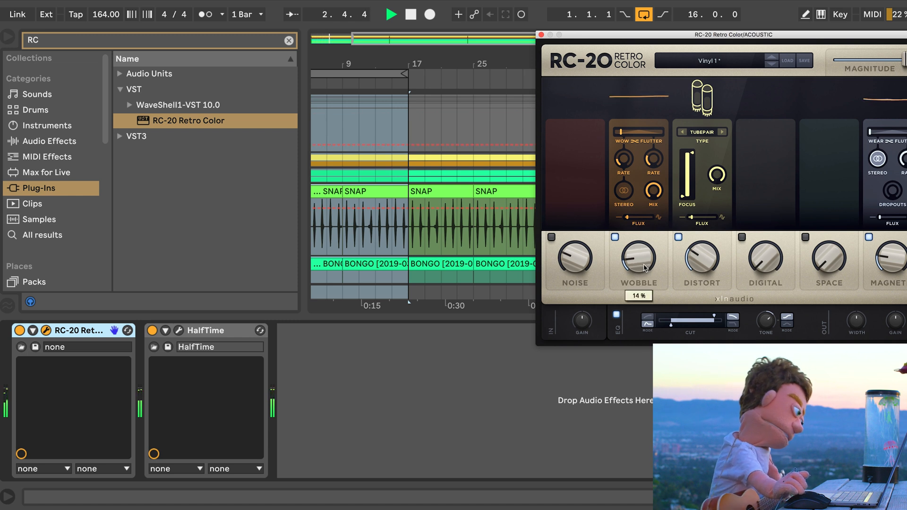
{"action": "left_click_drag", "start_coordinate": [701, 261], "coordinate": [700, 248]}
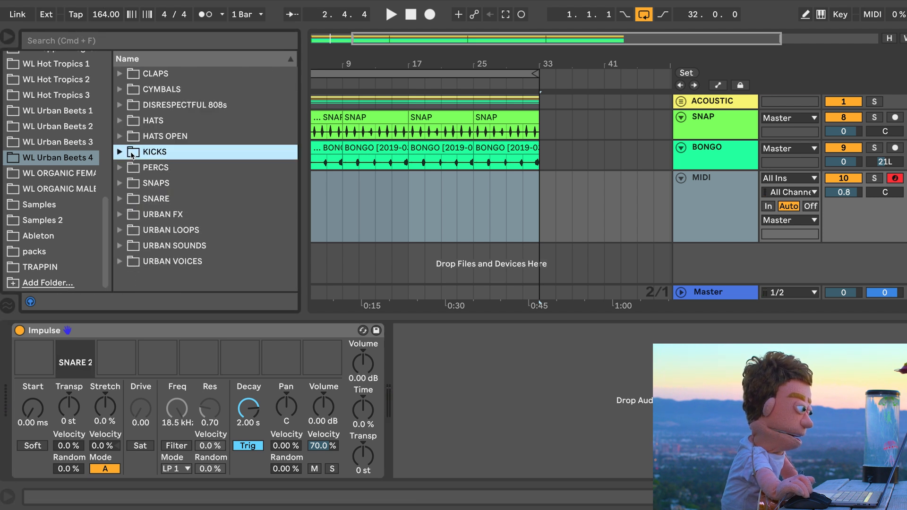
- Browse the KICKS folder in WL Urban Beets 4 after loading SNARE 2 into Impulse
{"action": "left_click", "coordinate": [120, 152]}
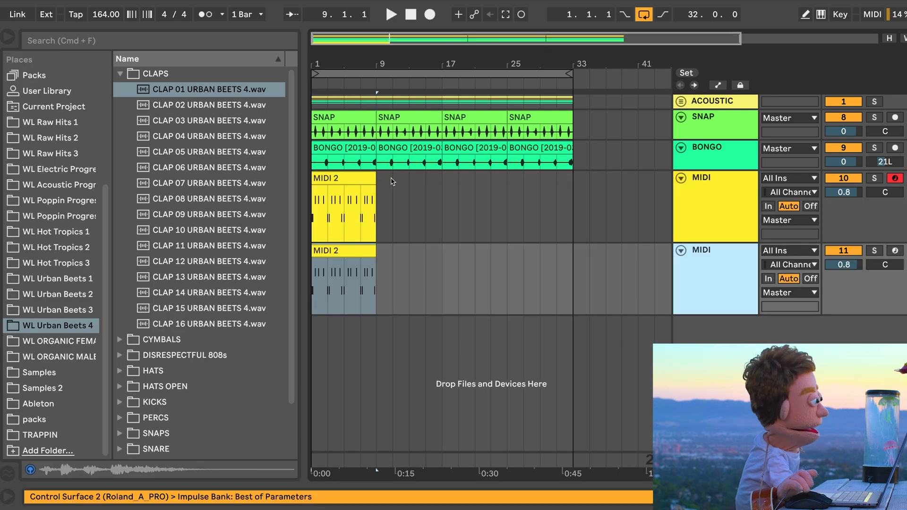
- Add a second MIDI drum track with drum clips in bars 1–9
{"action": "double_click", "coordinate": [342, 205]}
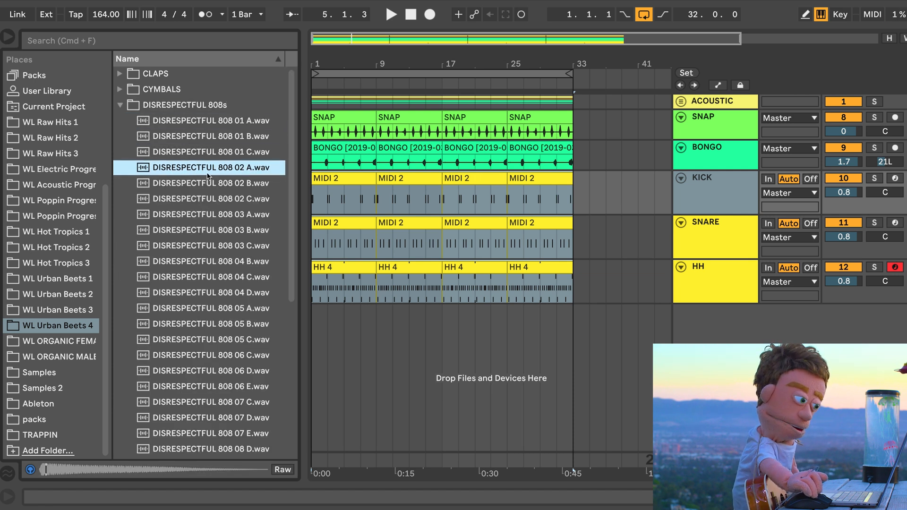
- Audition a Disrespectful 808 sample for the new 808 bass track
{"action": "left_click", "coordinate": [212, 246]}
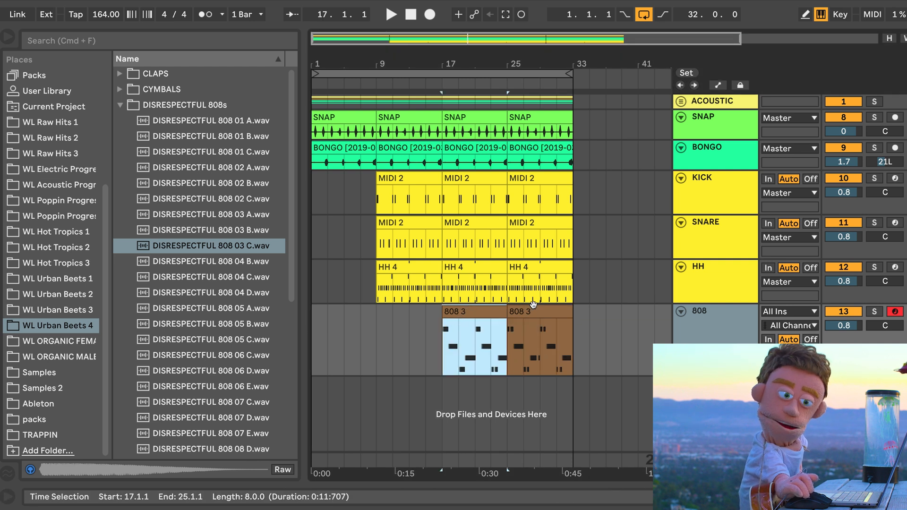
- Transpose all notes of the 808 3 clip up an octave and play it back
{"action": "double_click", "coordinate": [473, 341]}
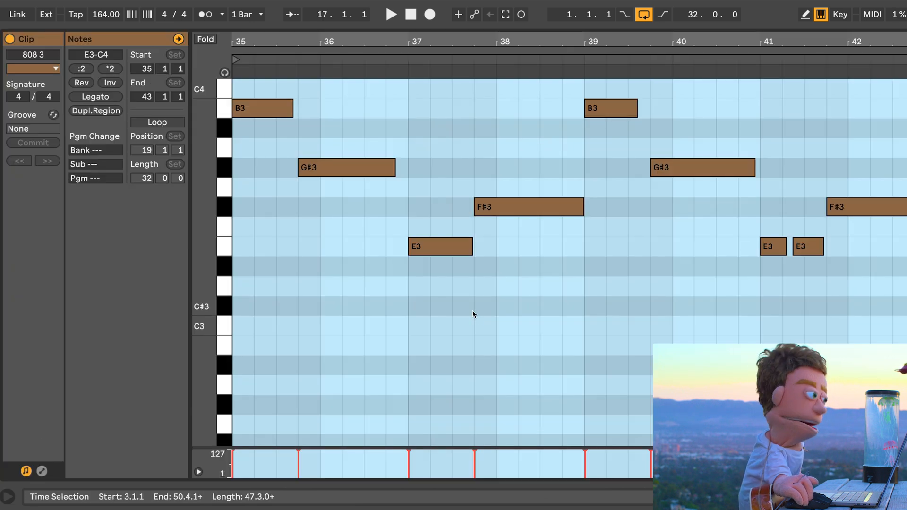
{"action": "key", "text": "ctrl+a"}
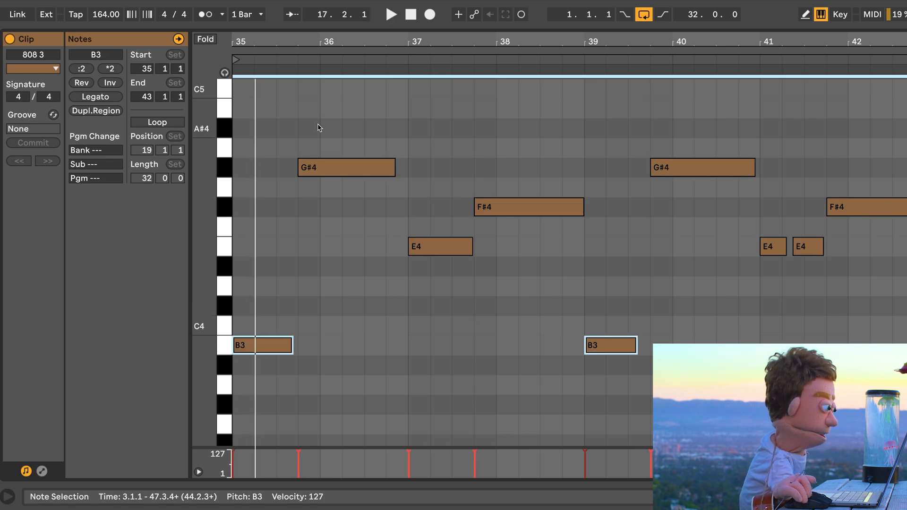
{"action": "left_click", "coordinate": [390, 14]}
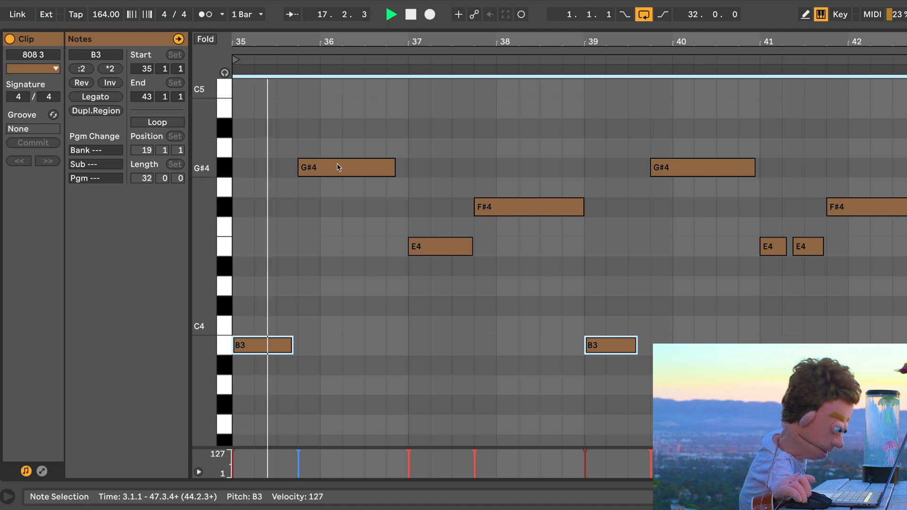
- Select the G#4 notes via the piano key and drag them back down, leaving B3 in place
{"action": "left_click", "coordinate": [346, 167]}
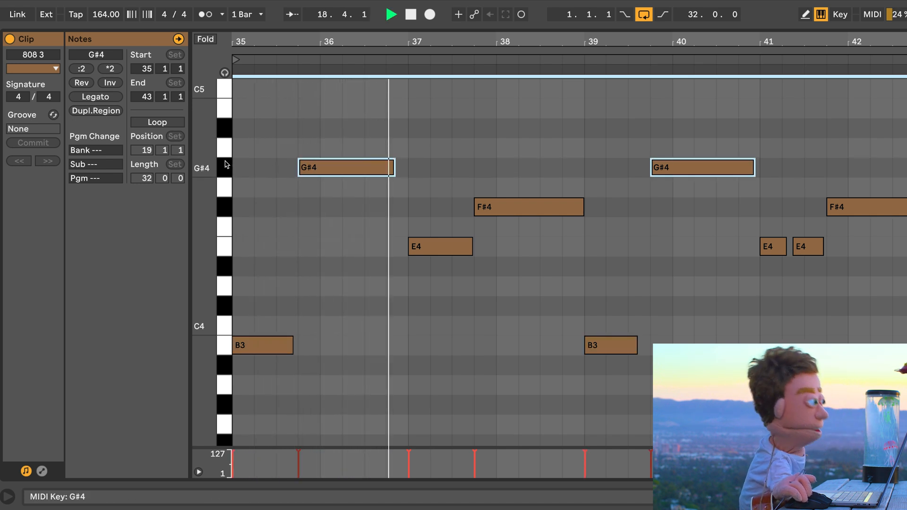
{"action": "left_click_drag", "start_coordinate": [346, 167], "coordinate": [345, 403]}
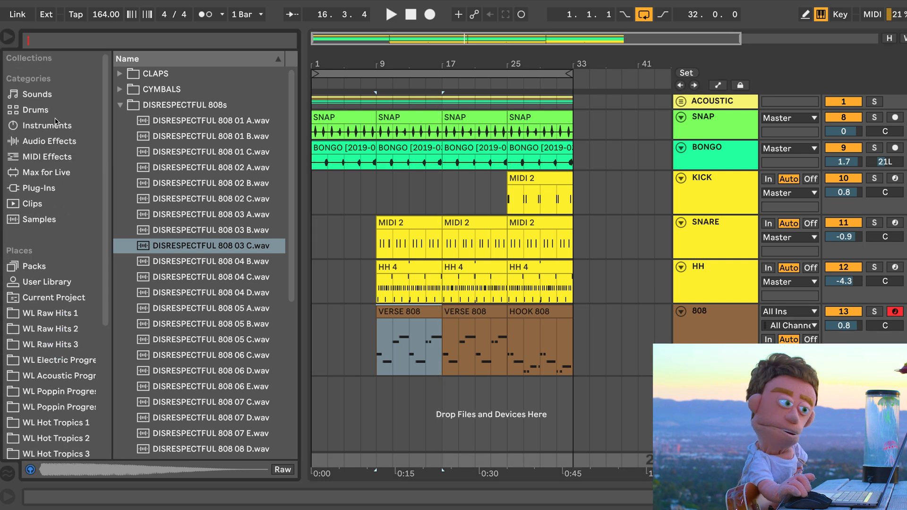
- Load the WAVES MASTER SAUCE rack on the Master track and adjust its transients macro
{"action": "left_click", "coordinate": [48, 141]}
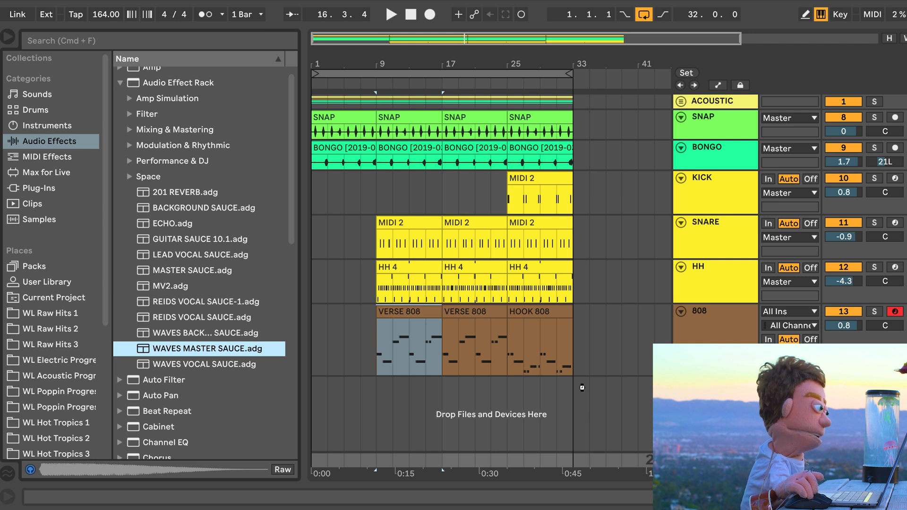
{"action": "double_click", "coordinate": [207, 348]}
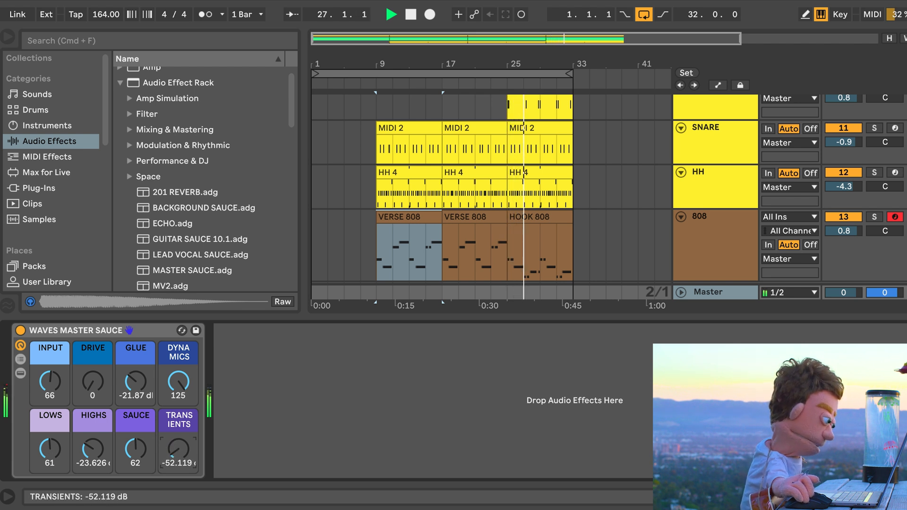
{"action": "left_click_drag", "start_coordinate": [178, 453], "coordinate": [178, 439]}
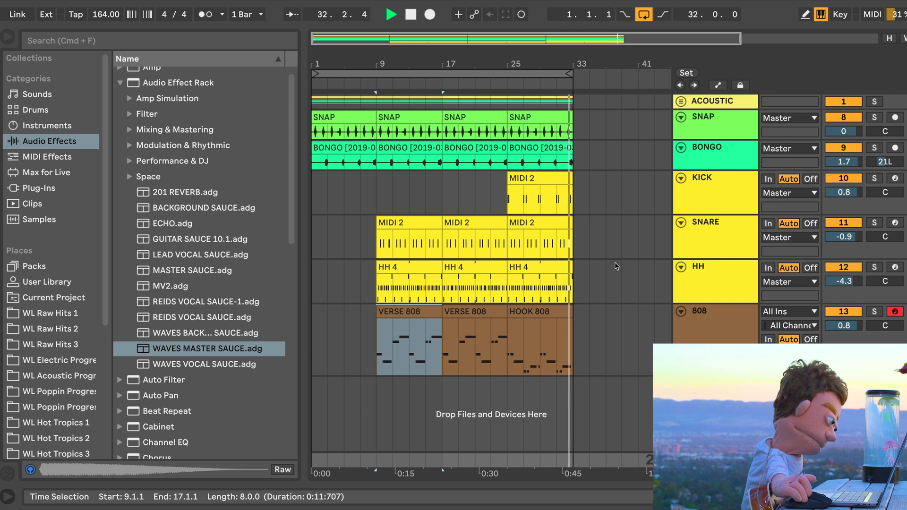
- Add Saturator and Auto Filter to BONGO, raising Freq to 3.15 kHz and Res to 23%
{"action": "left_click", "coordinate": [356, 147]}
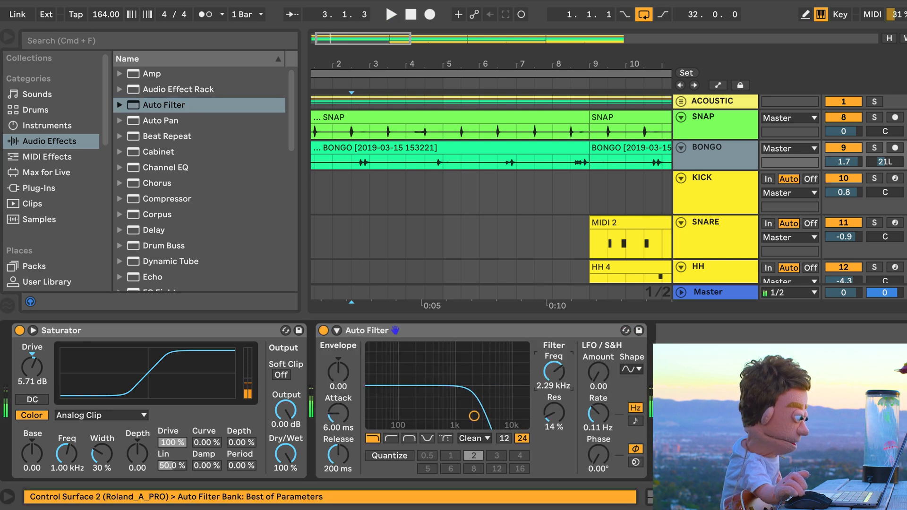
{"action": "left_click", "coordinate": [391, 14]}
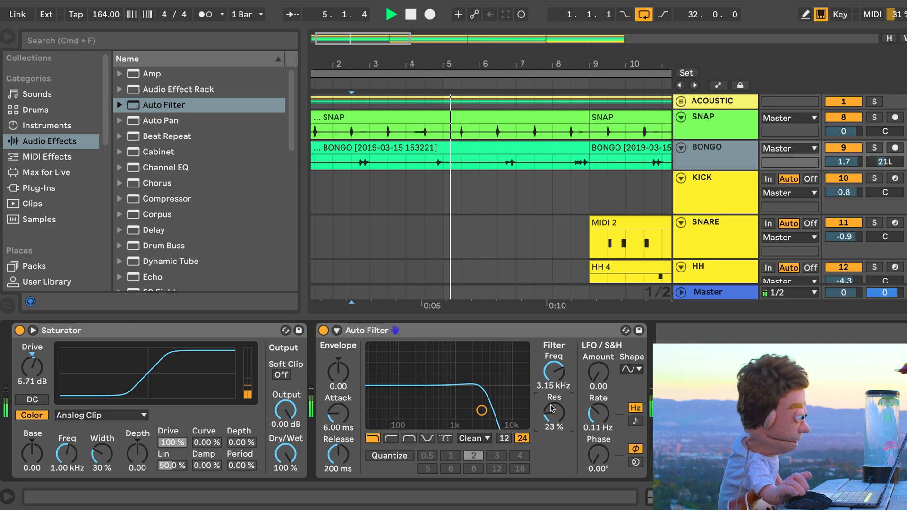
{"action": "left_click_drag", "start_coordinate": [553, 408], "coordinate": [552, 396]}
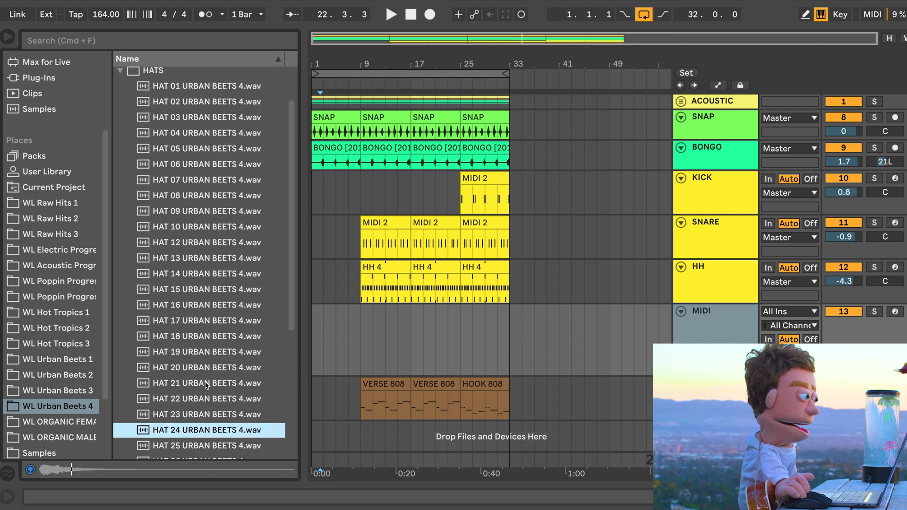
- Browse HATS and create the HH 2 track with hat clips in the hook sections
{"action": "scroll", "scroll_direction": "down", "scroll_amount": 3}
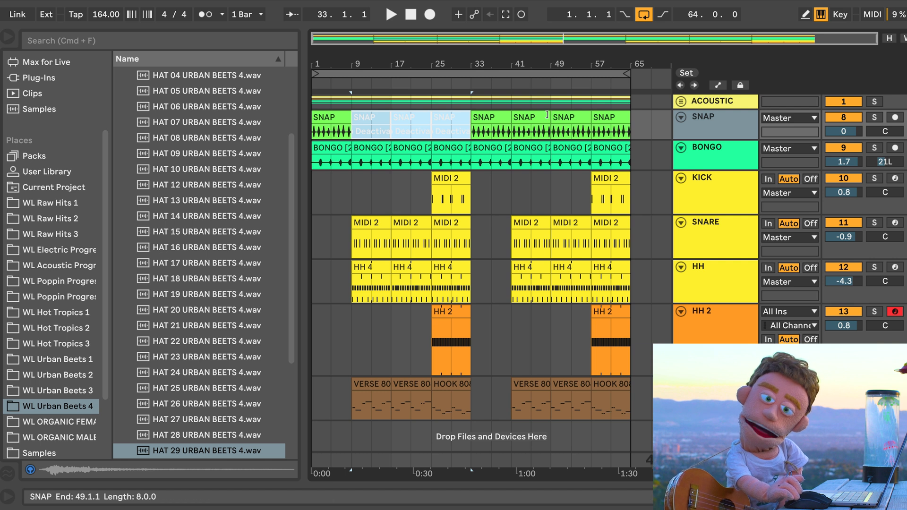
{"action": "left_click", "coordinate": [573, 125]}
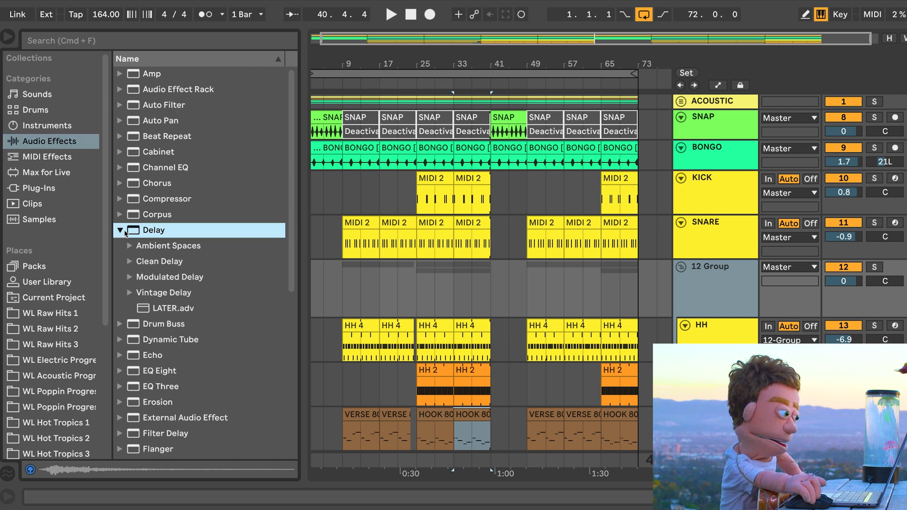
- Load the LATER delay preset on the hi-hat group and narrow its Width to about 5.64 during playback
{"action": "left_click", "coordinate": [171, 308]}
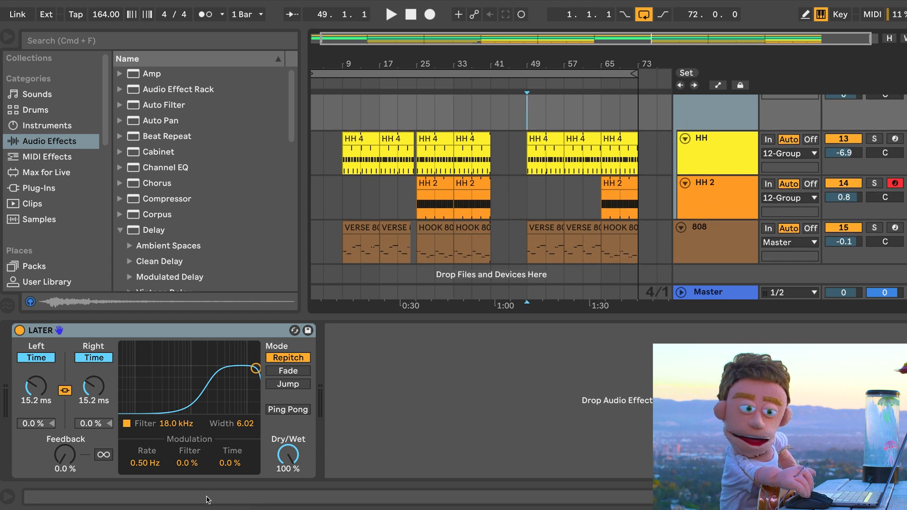
{"action": "left_click", "coordinate": [390, 14]}
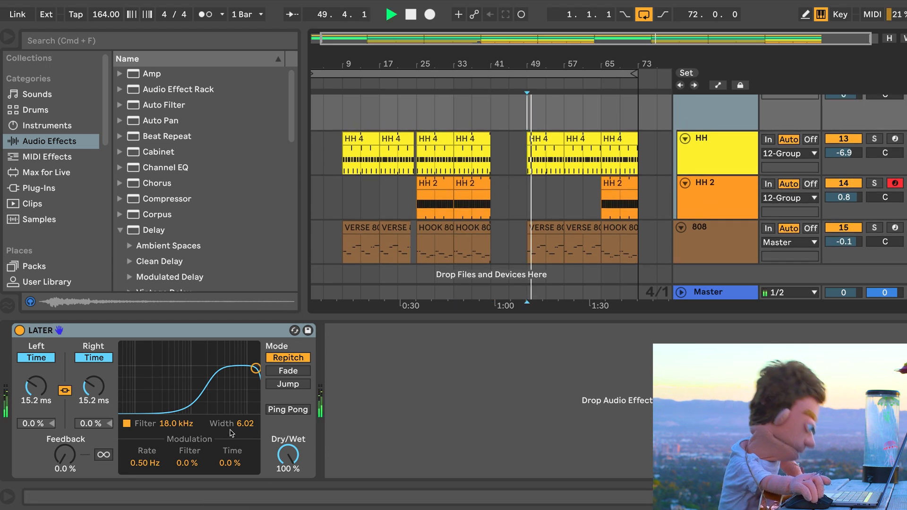
{"action": "left_click_drag", "start_coordinate": [256, 367], "coordinate": [248, 372]}
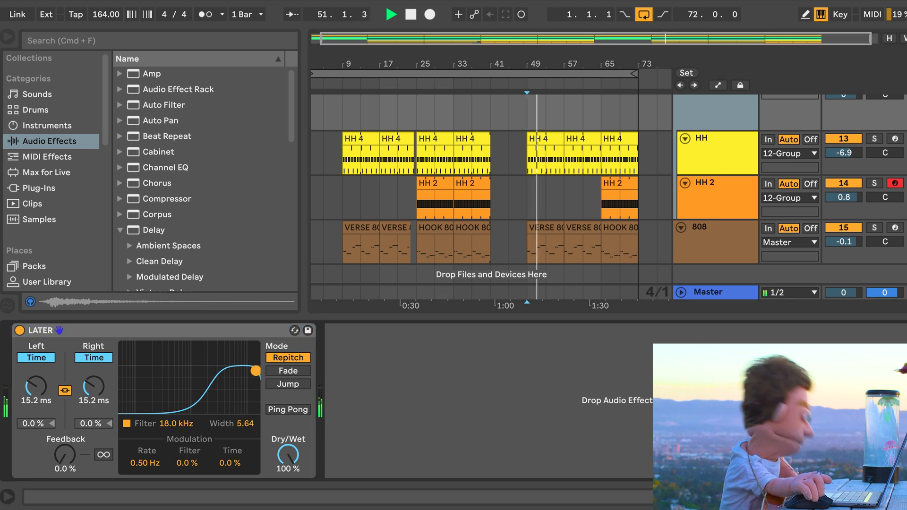